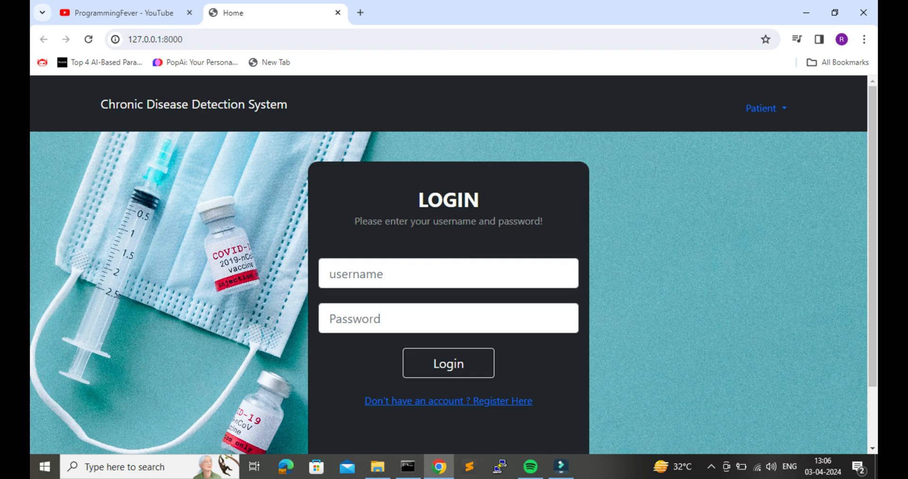
- Log in through the Patient dropdown's login form to reach the disease-selection page
left_click(764, 108)
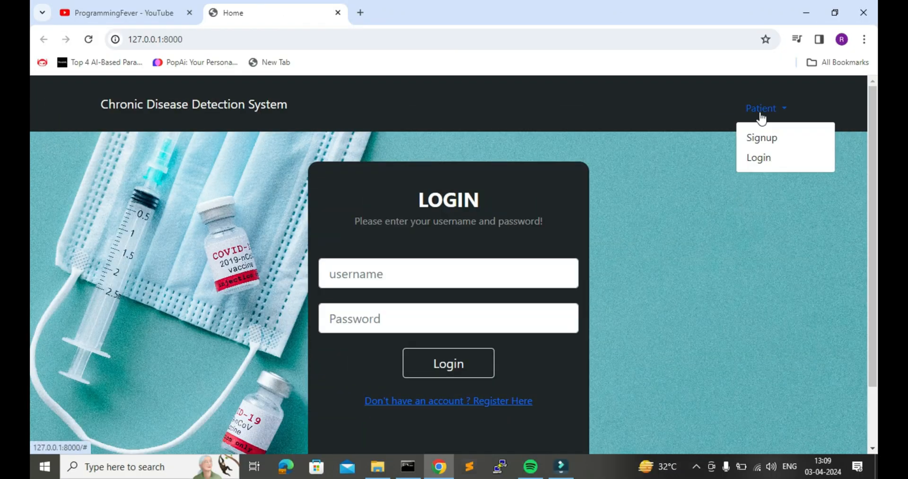
mouse_move(711, 229)
type("sarthak")
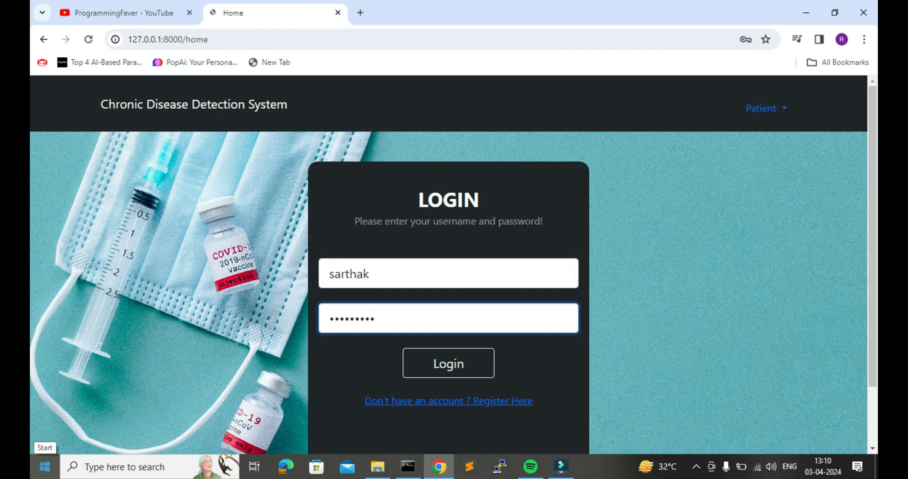
left_click(448, 363)
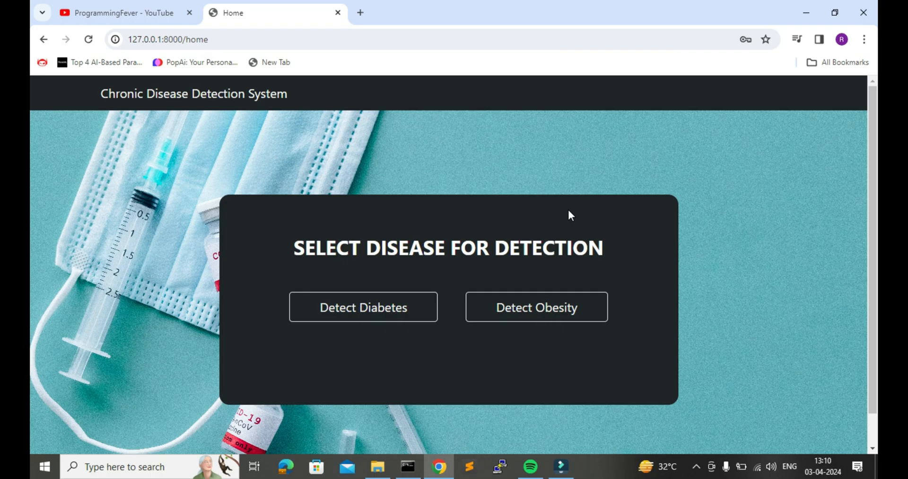
mouse_move(712, 423)
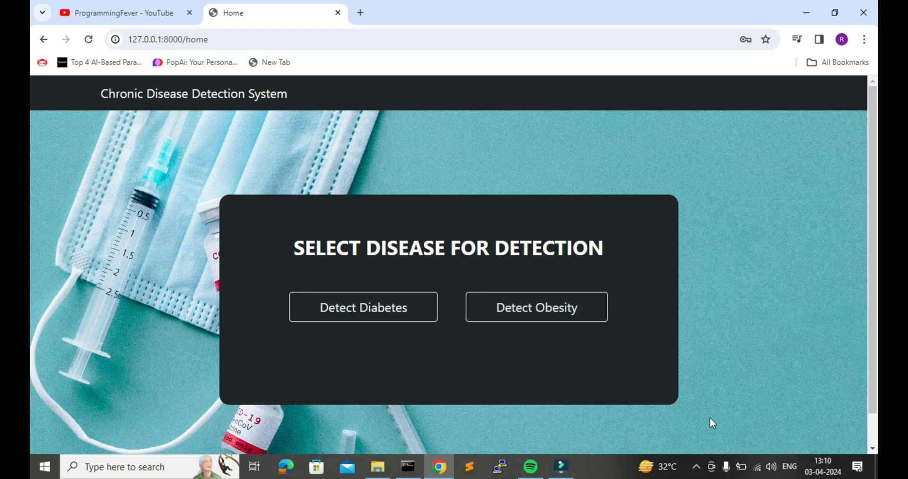
mouse_move(600, 178)
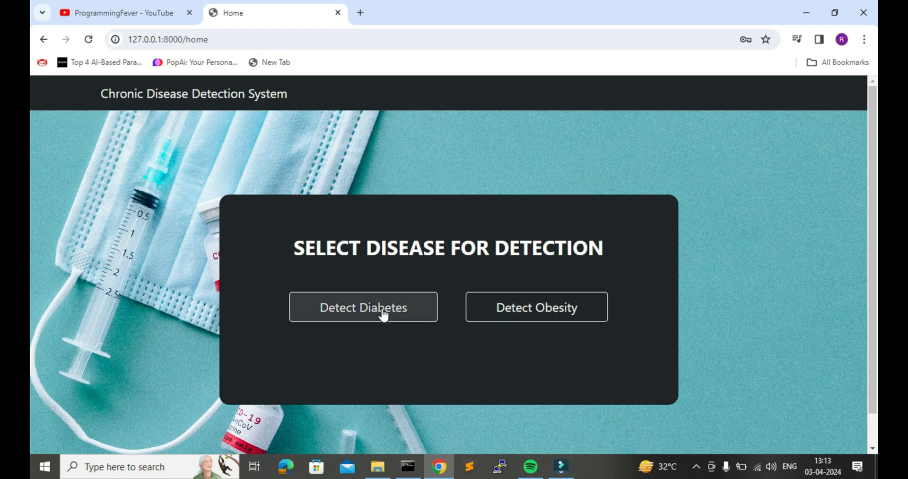
- Submit the diabetes form with readings including 148, then dismiss the Metformin result alert
left_click(364, 307)
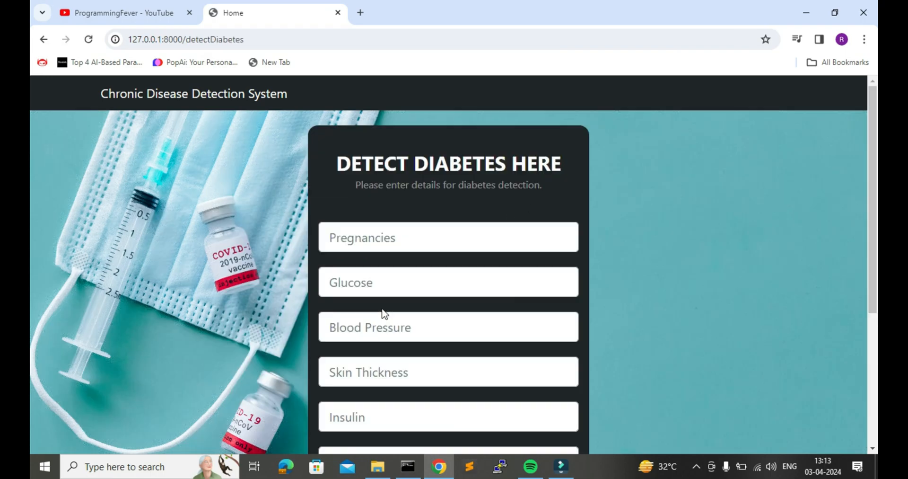
scroll("down", 3)
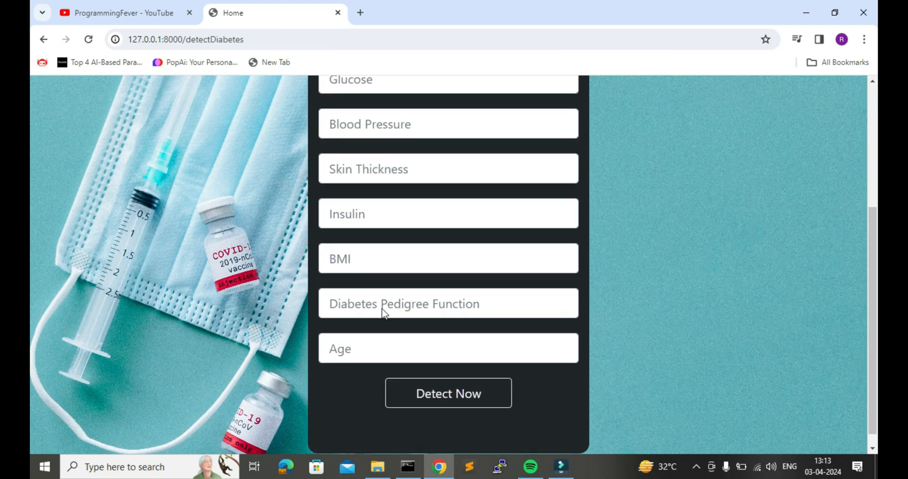
scroll("up", 3)
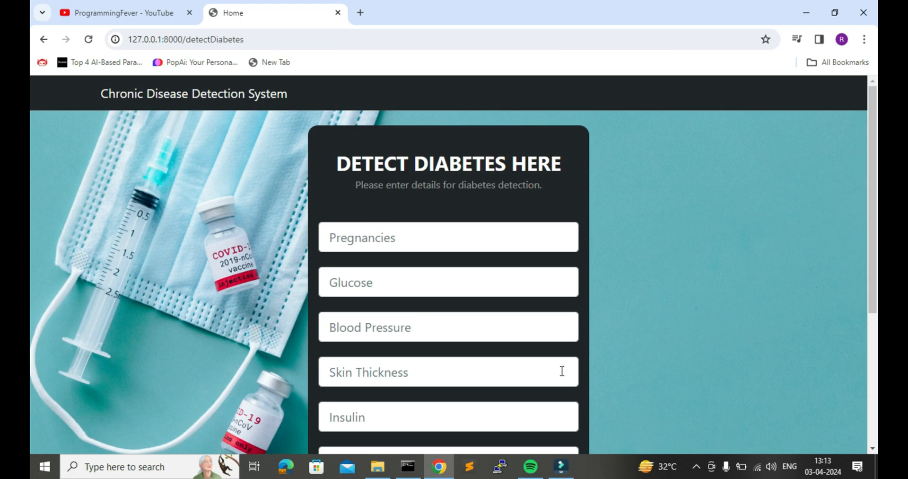
type("148")
type("21")
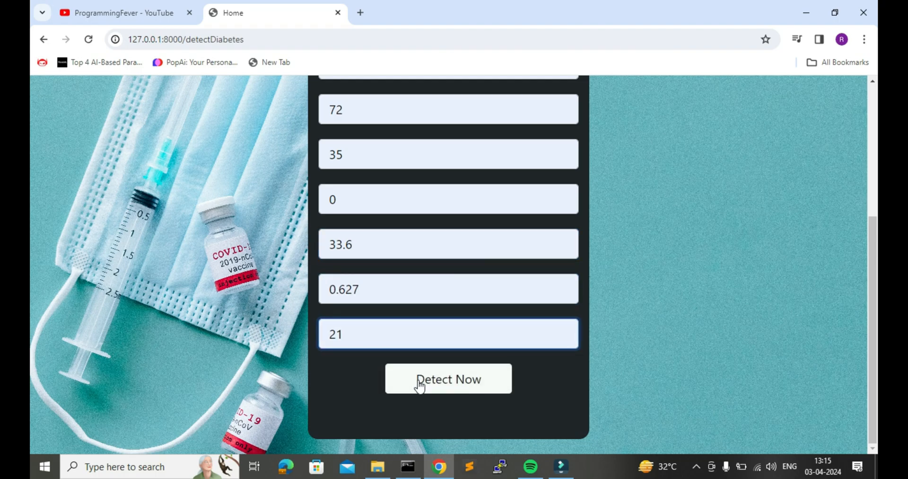
left_click(448, 379)
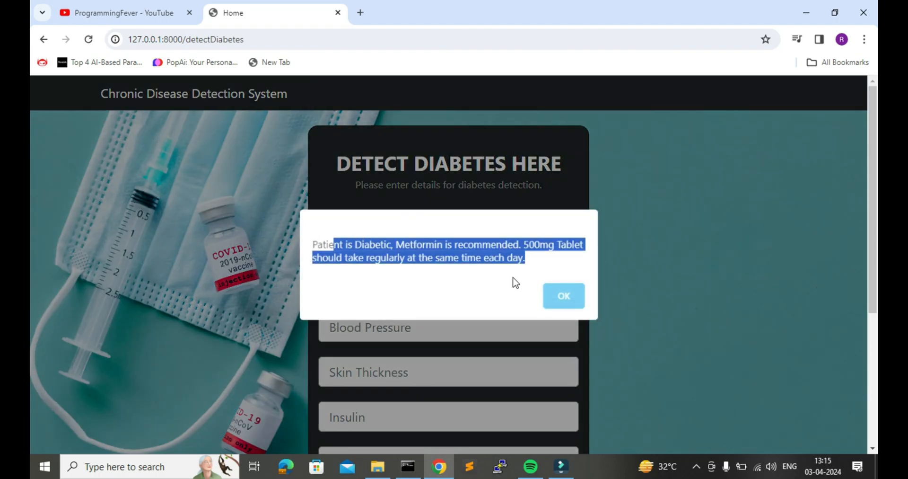
left_click(562, 295)
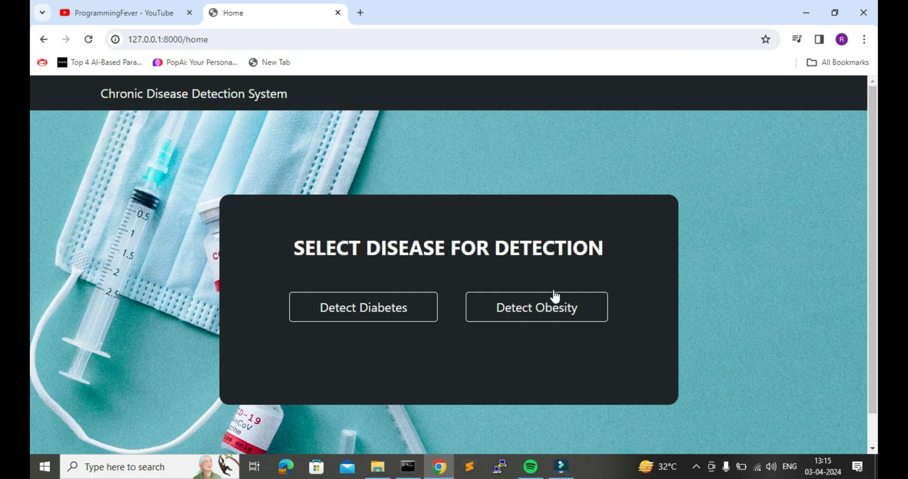
- Fill in the Detect Obesity form with the patient's details and submit it with Detect Now
left_click(536, 307)
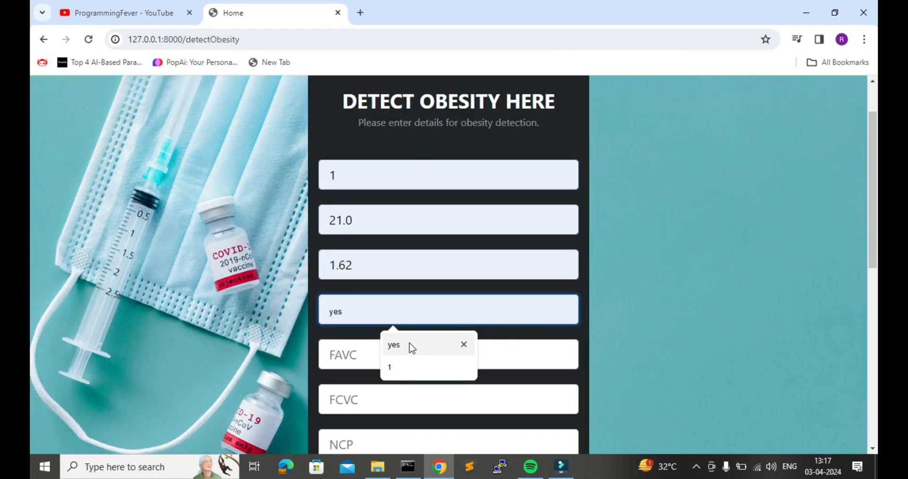
scroll("down", 3)
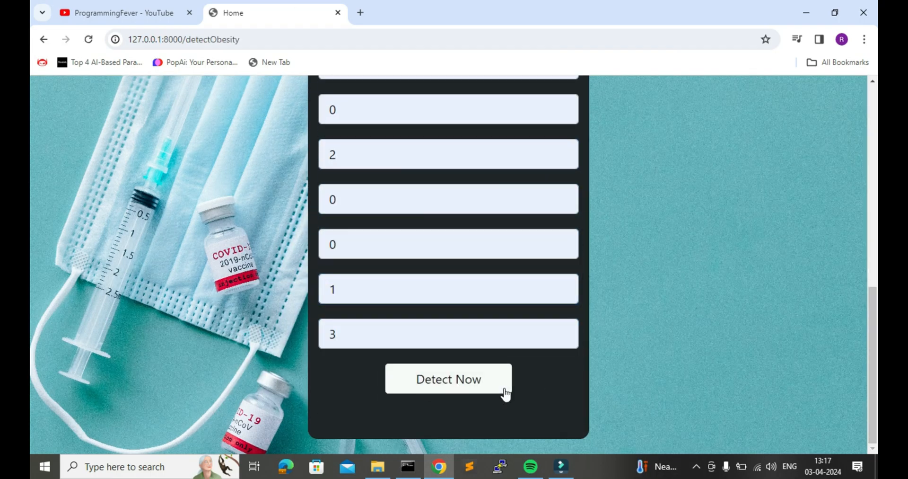
left_click(449, 379)
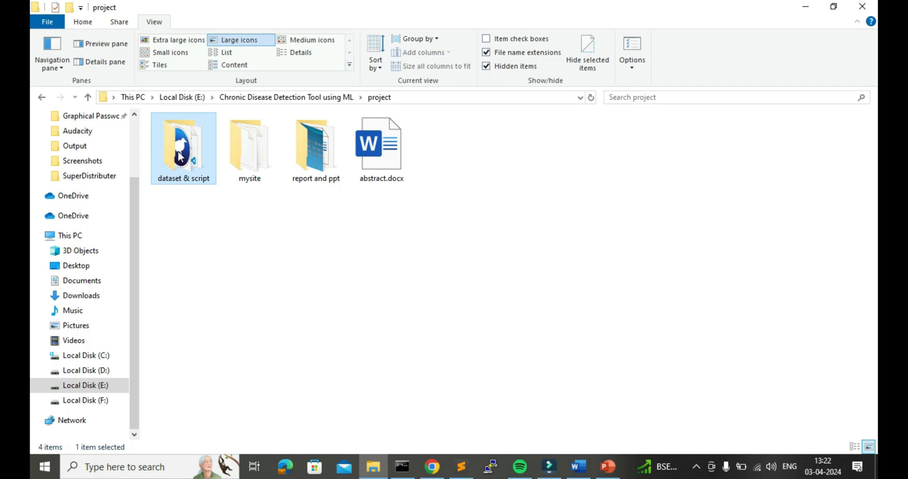
- Show the dataset & script folder, Django views and template in Sublime Text, then final report.docx
double_click(183, 148)
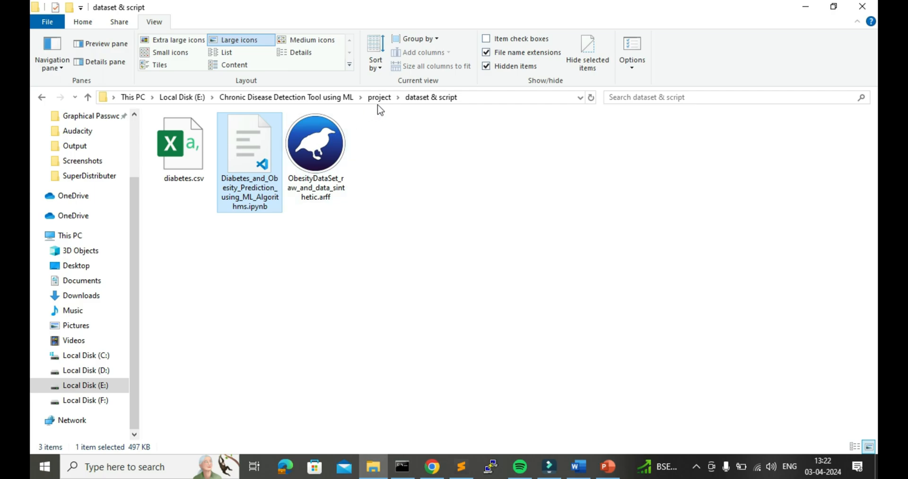
left_click(461, 466)
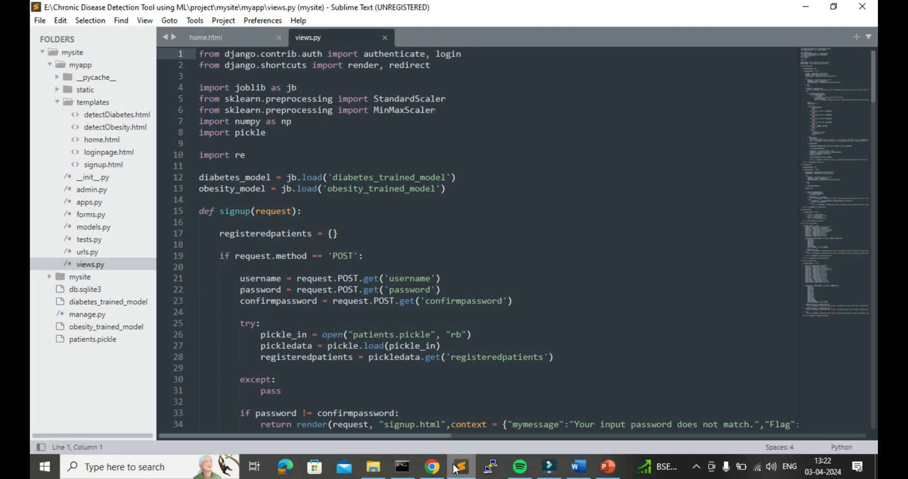
scroll("down", 3)
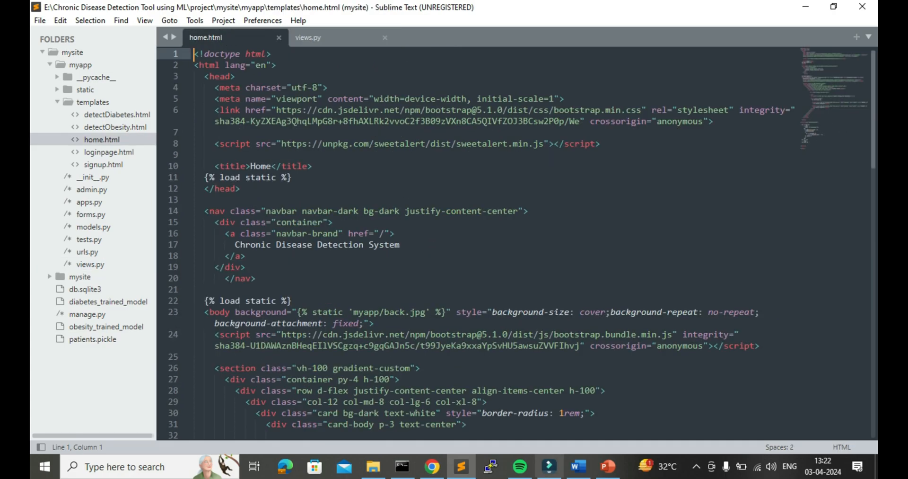
left_click(575, 466)
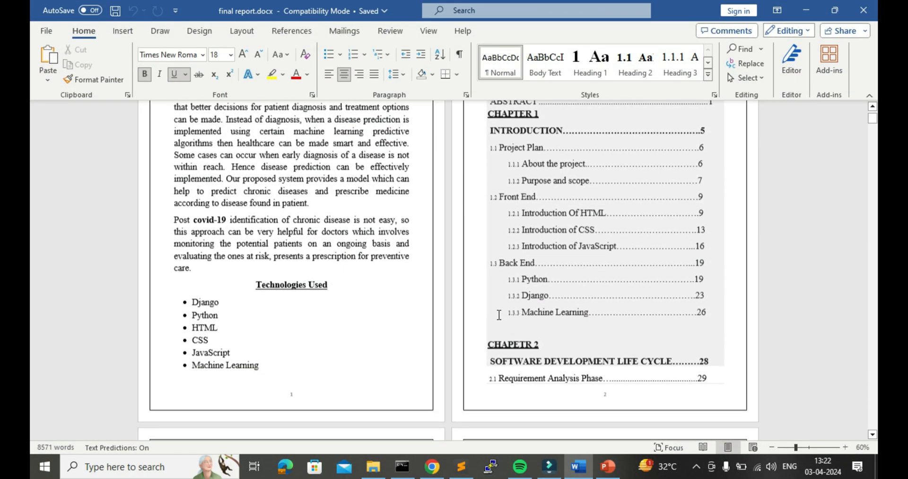
scroll("down", 3)
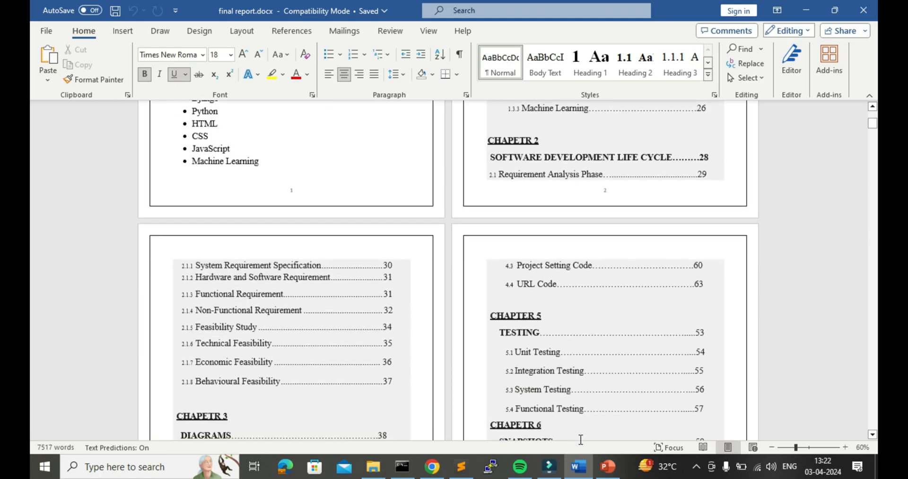